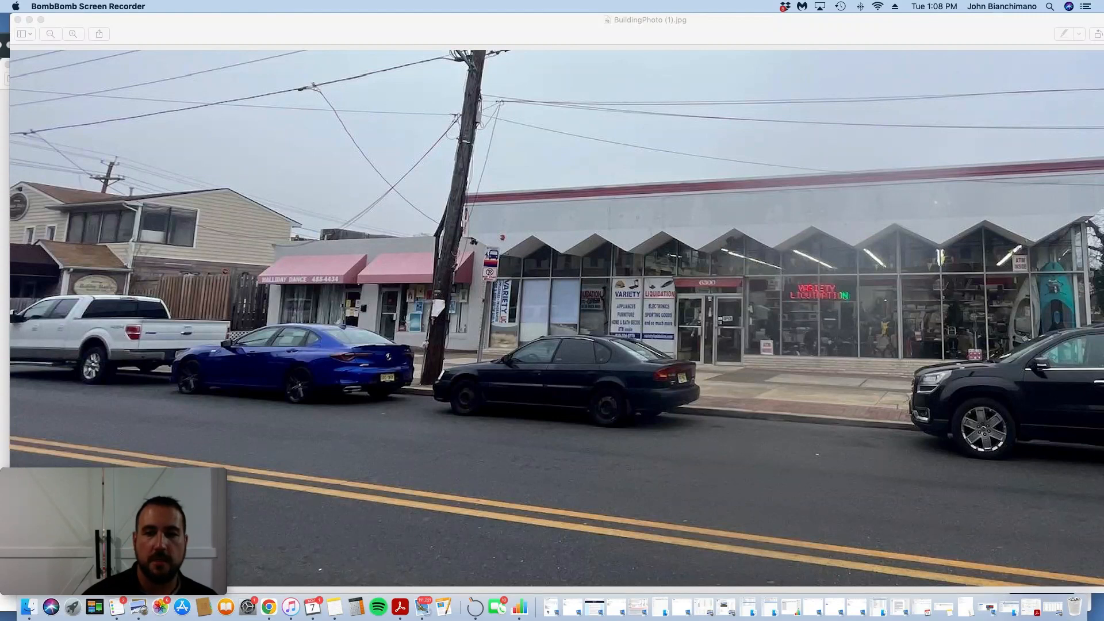
mouse_move(1049, 245)
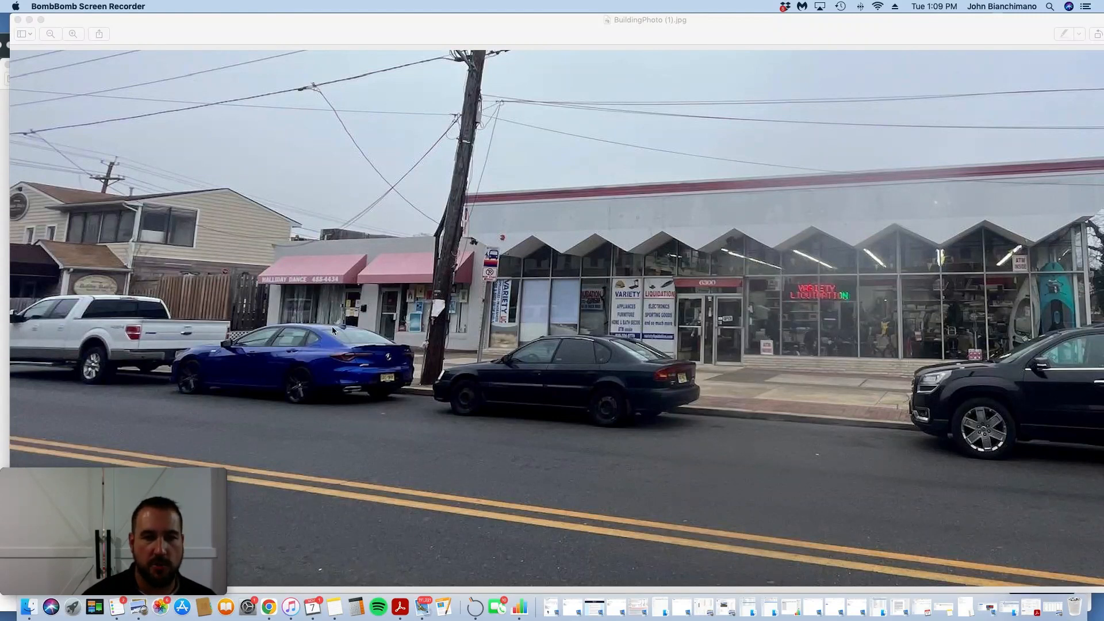
mouse_move(574, 289)
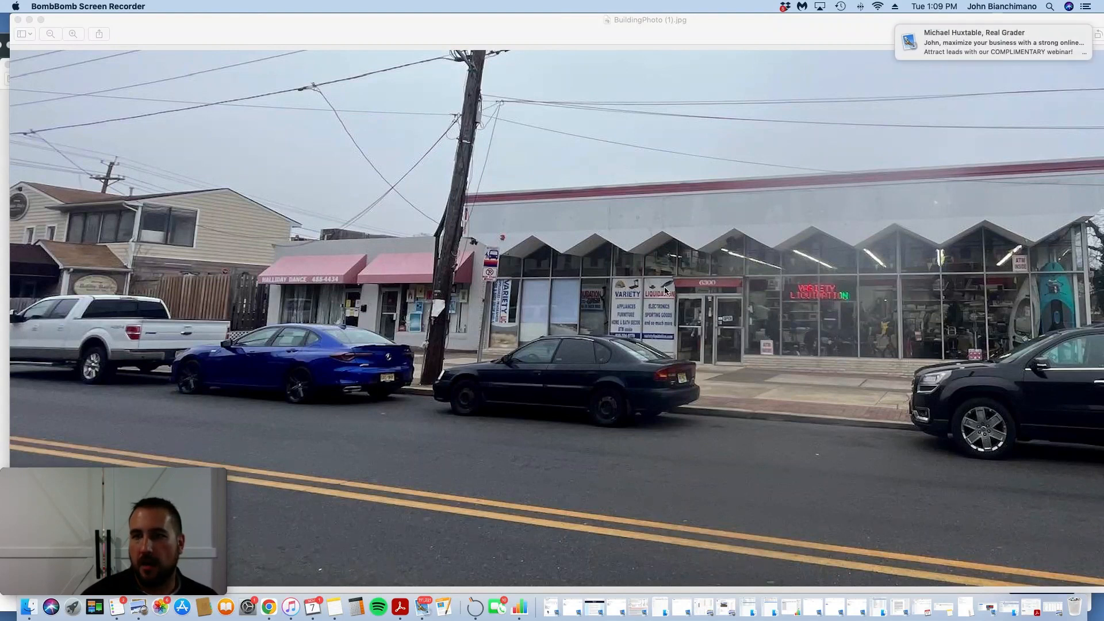
mouse_move(984, 252)
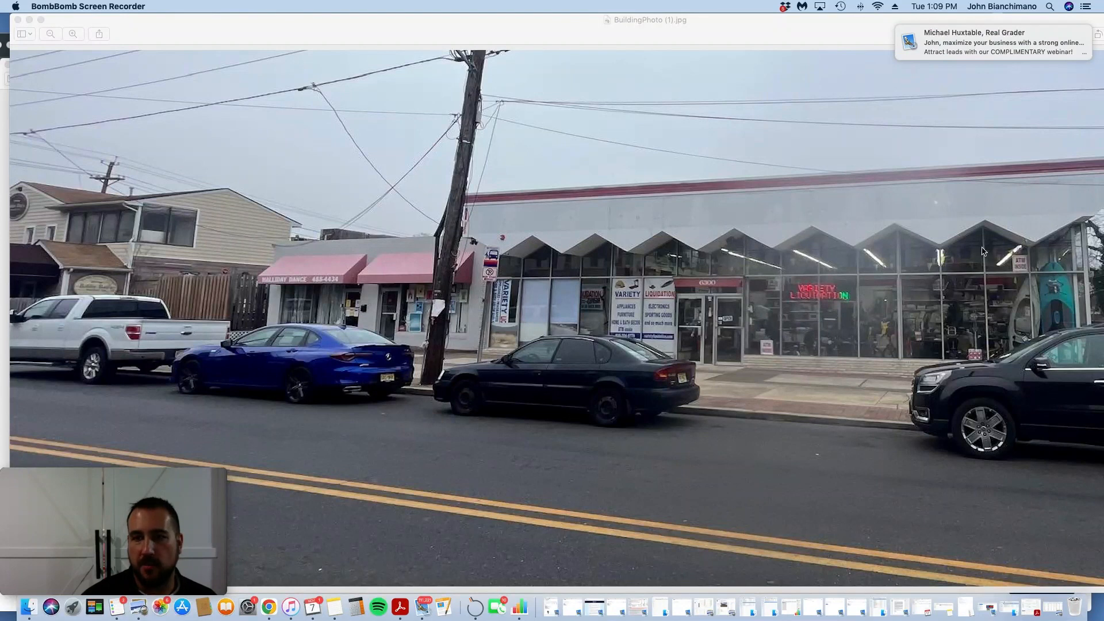
mouse_move(733, 252)
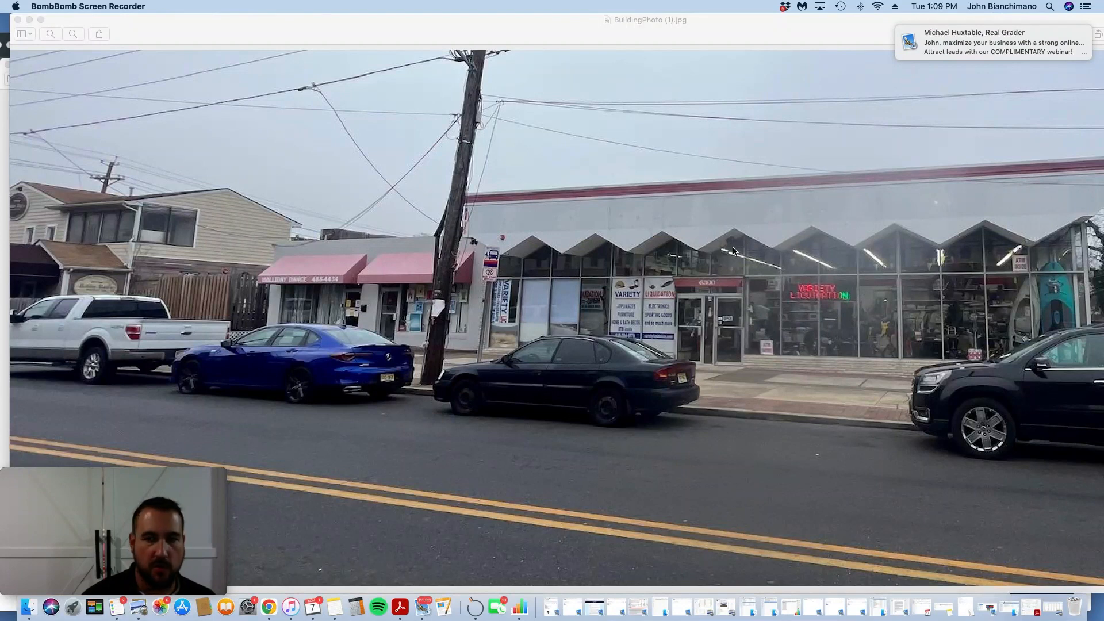
mouse_move(757, 451)
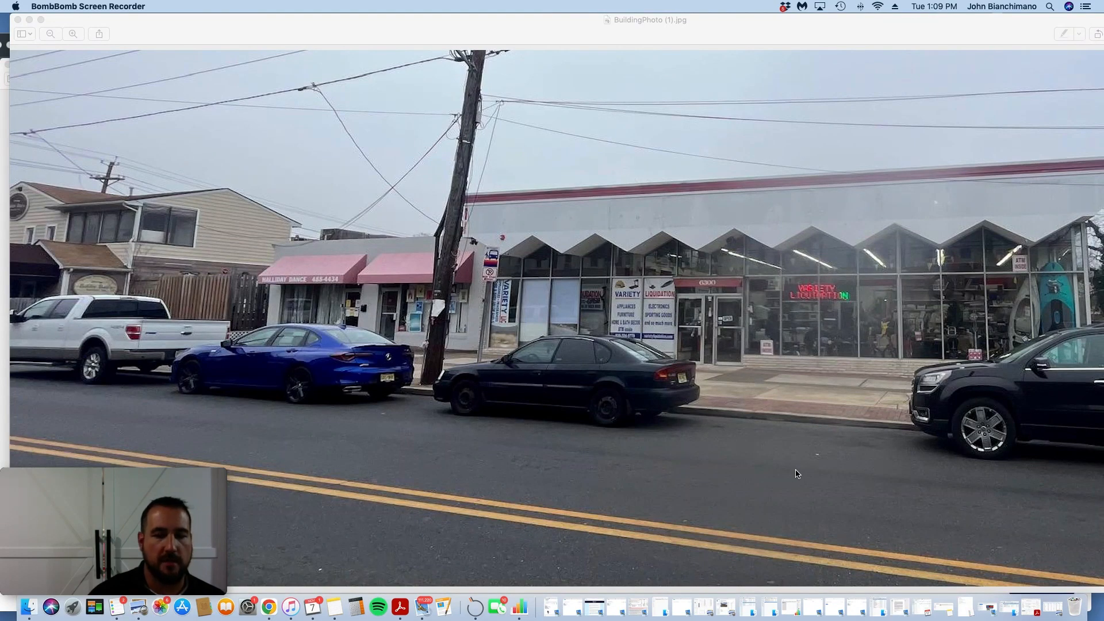
mouse_move(995, 604)
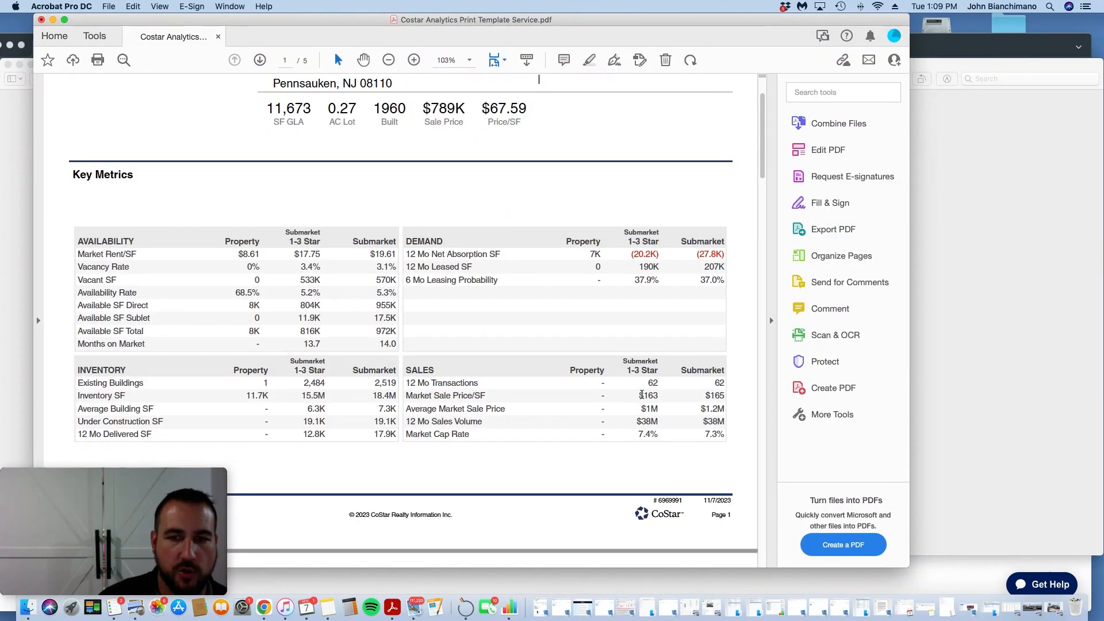
Step: Highlight the $67.59 Price/SF figure on page 1 of the CoStar analytics report
double_click(647, 394)
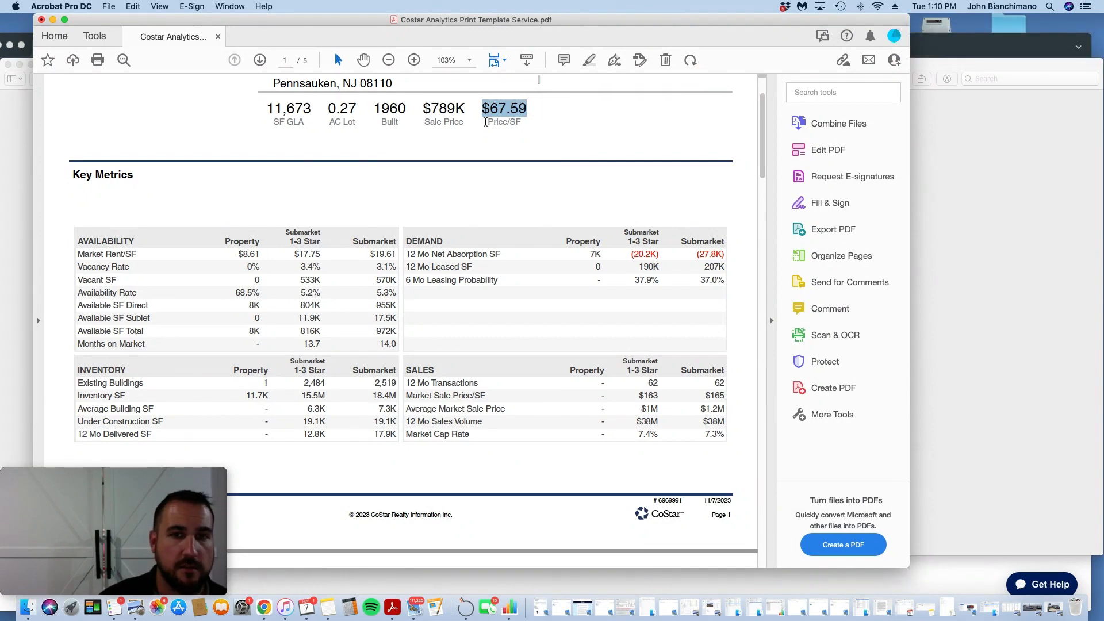
click(444, 108)
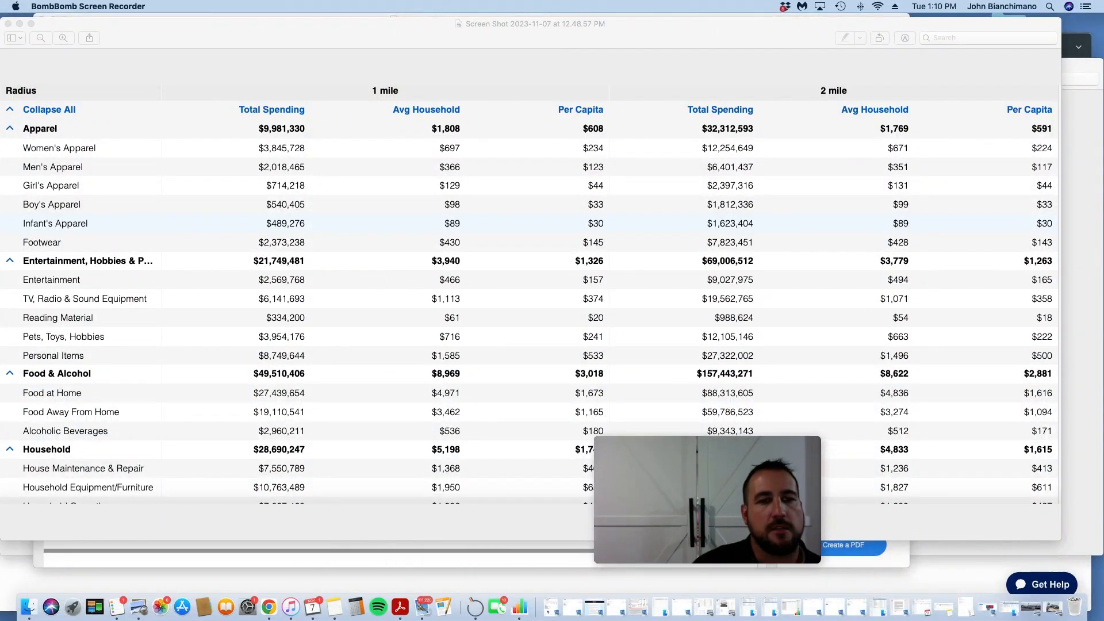
Step: Reposition the consumer spending screenshot showing 1- and 2-mile category totals
drag(706, 498, 626, 436)
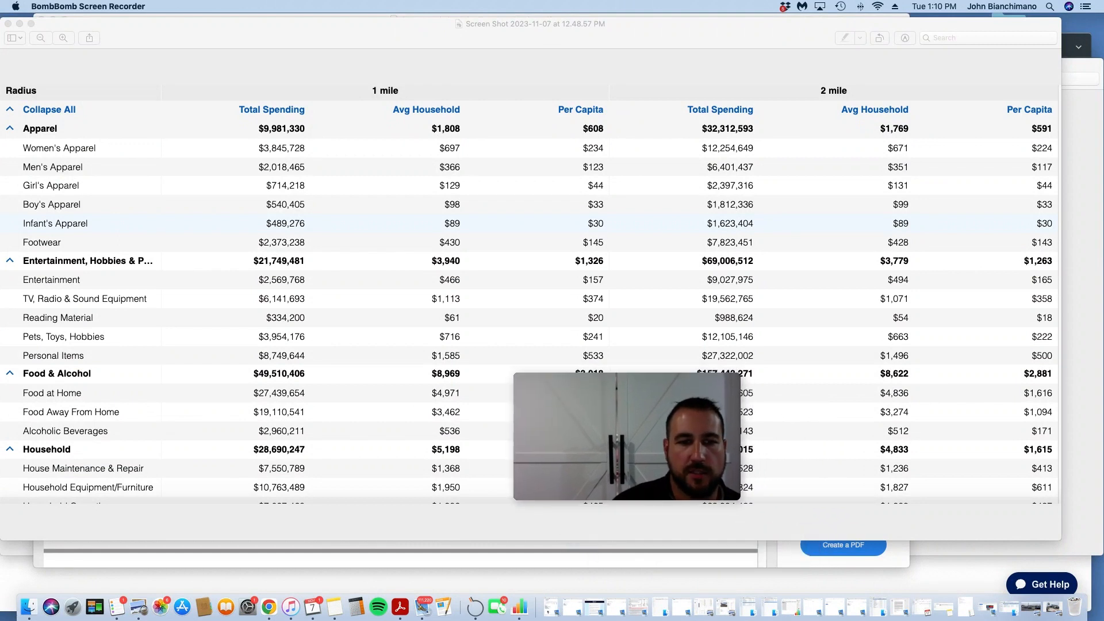